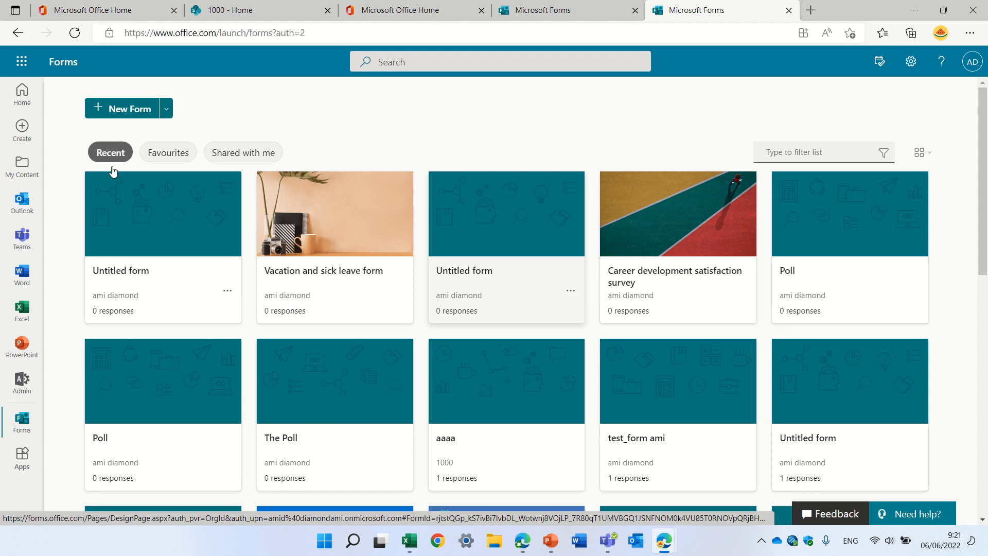
- Start a new blank form and title it 'Form1'
{"action": "left_click", "coordinate": [505, 213]}
{"action": "type", "text": "F"}
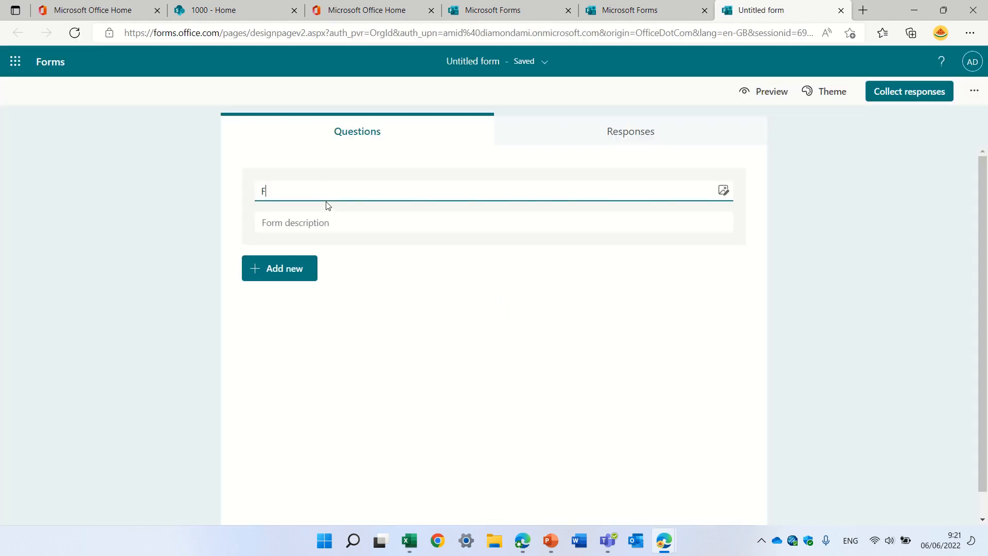
{"action": "type", "text": "orm1"}
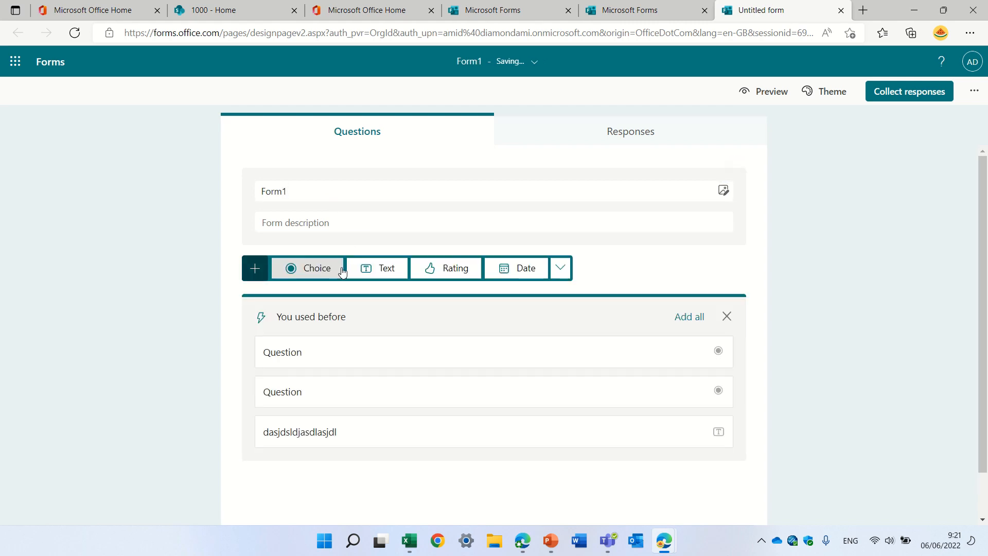
- Reuse the earlier country choice question from 'You used before' in Form1
{"action": "left_click", "coordinate": [493, 392]}
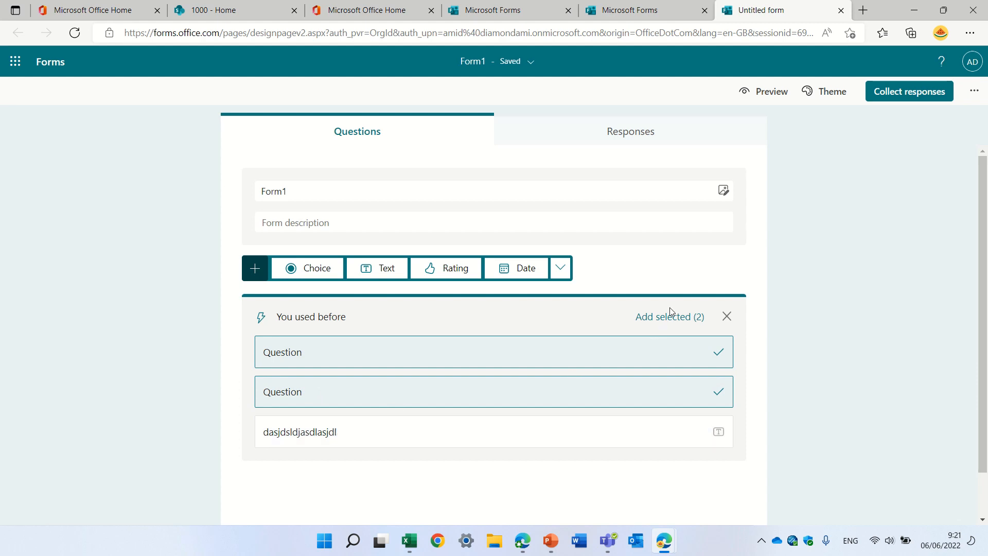
{"action": "left_click", "coordinate": [669, 317]}
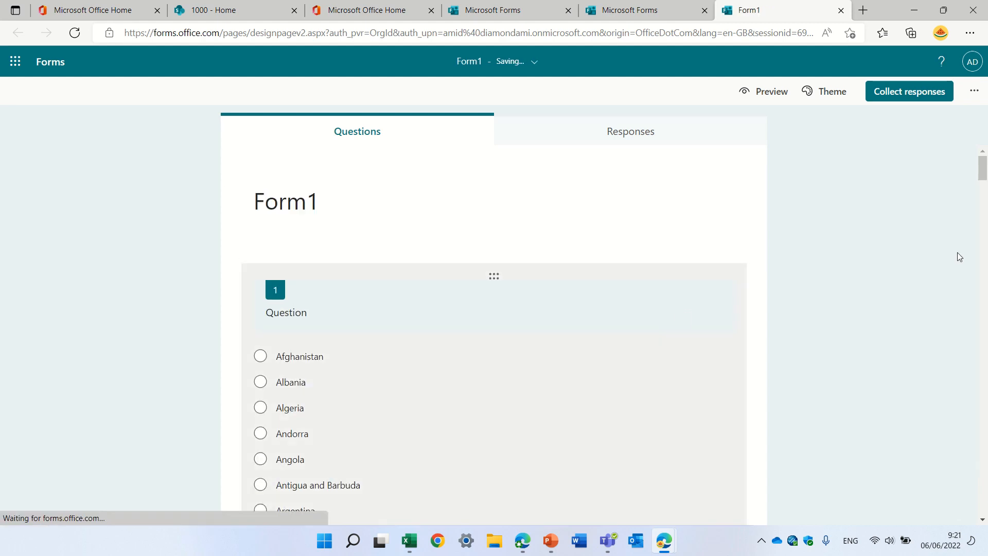
{"action": "scroll", "scroll_direction": "down", "scroll_amount": 3}
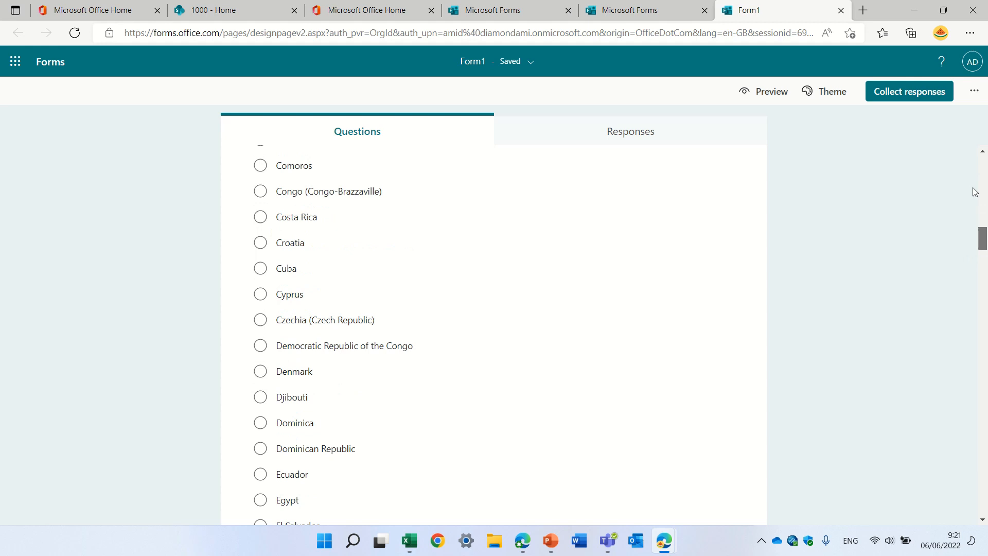
{"action": "scroll", "scroll_direction": "up", "scroll_amount": 3}
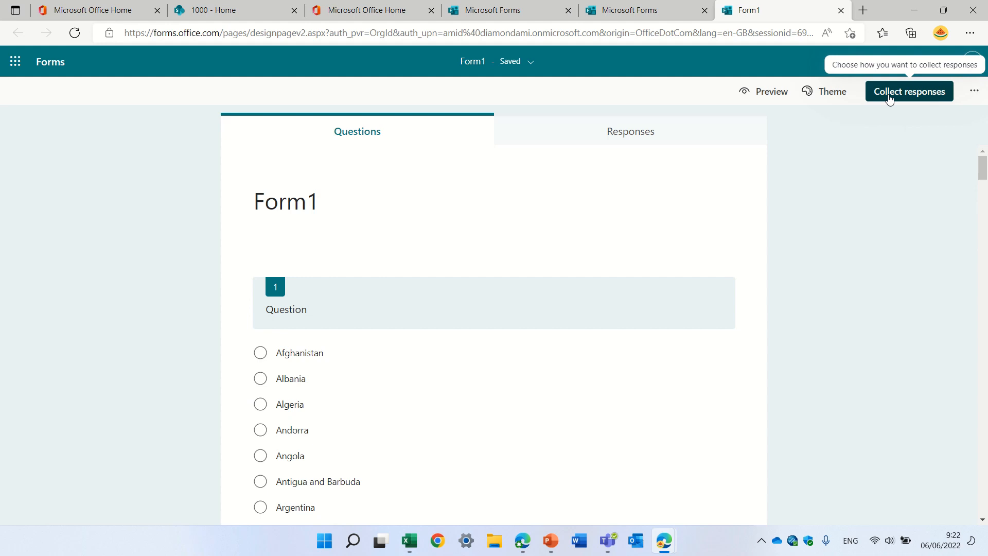
- Show the Collect responses pane and copy Form1's organisation-only response link
{"action": "left_click", "coordinate": [907, 92]}
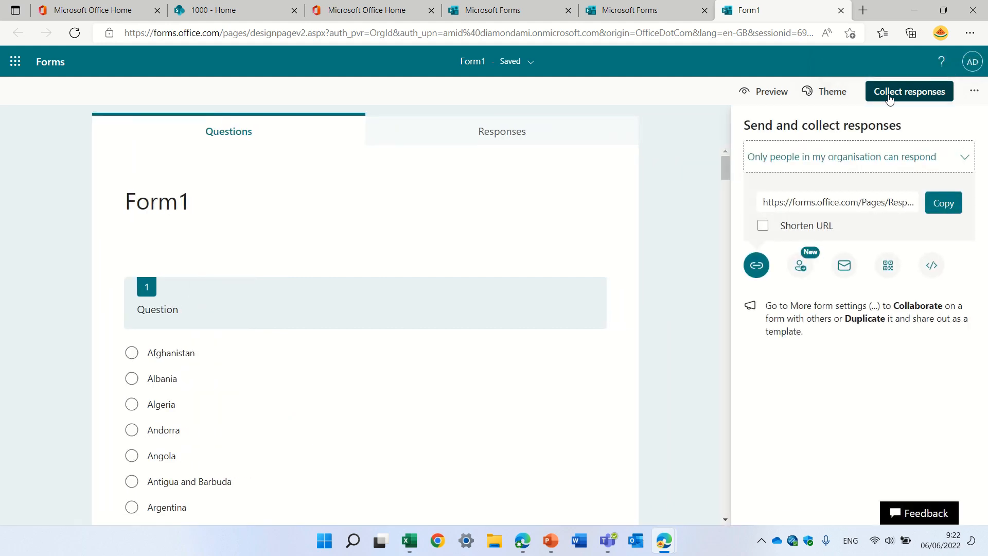
{"action": "mouse_move", "coordinate": [799, 265]}
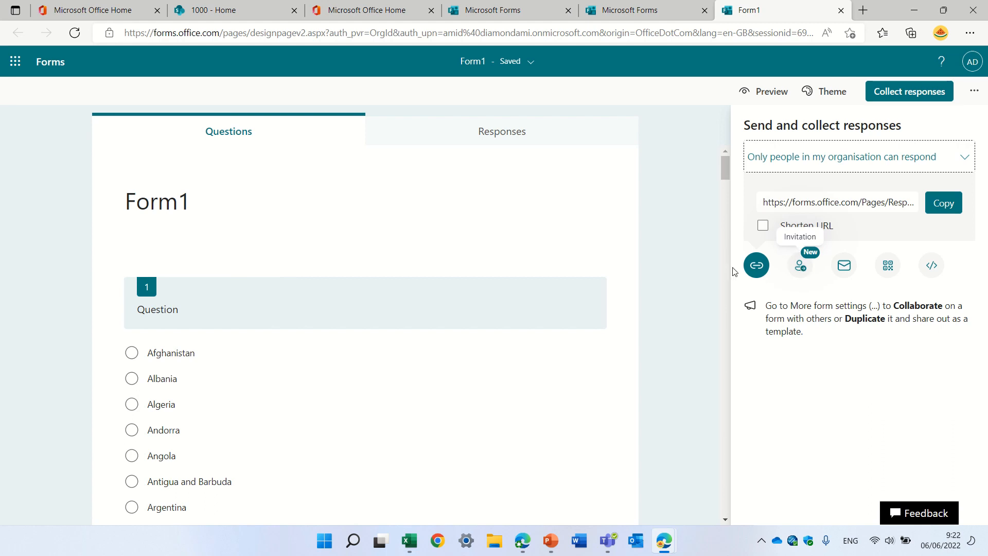
{"action": "mouse_move", "coordinate": [756, 265]}
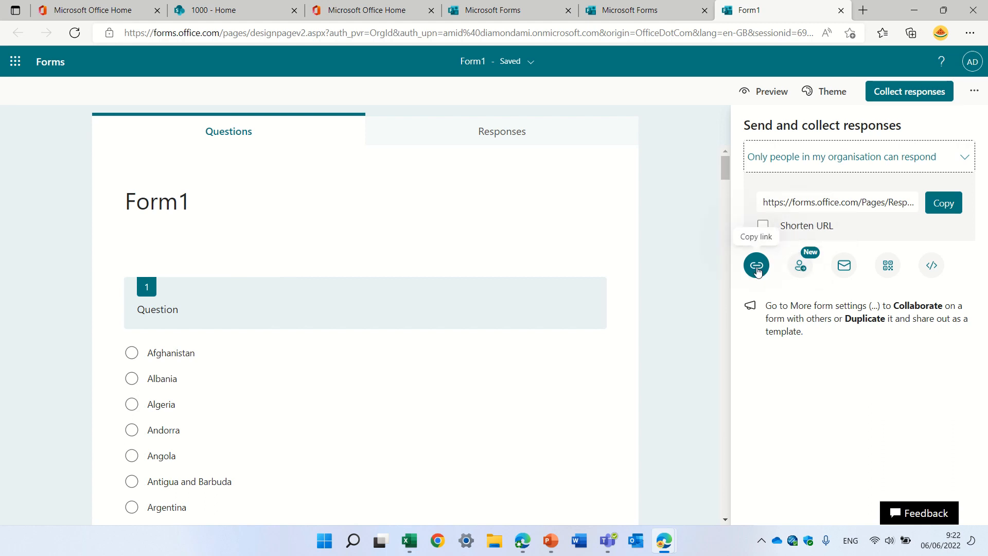
{"action": "left_click", "coordinate": [943, 202]}
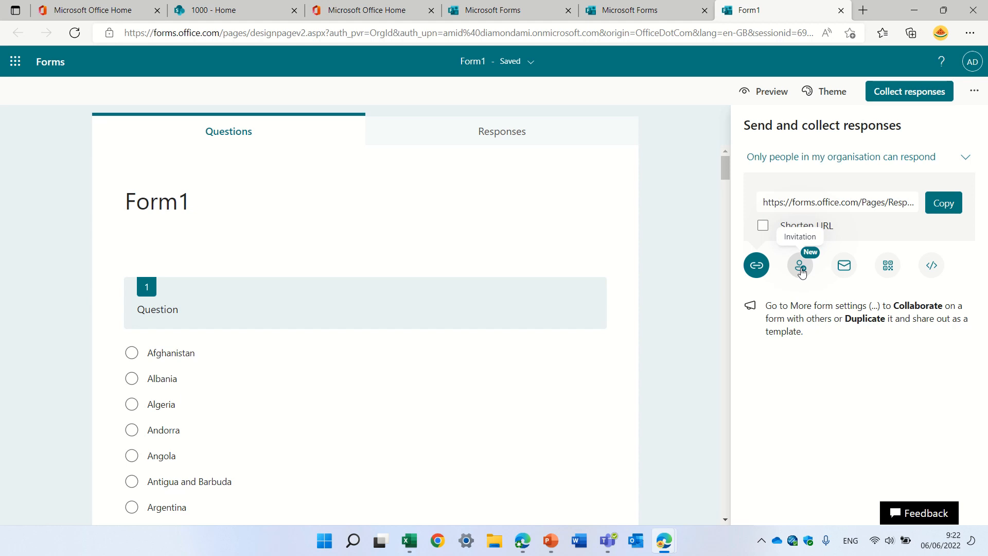
- Address the invitation to Alex Wilber, HR and Demo Site
{"action": "left_click", "coordinate": [799, 264]}
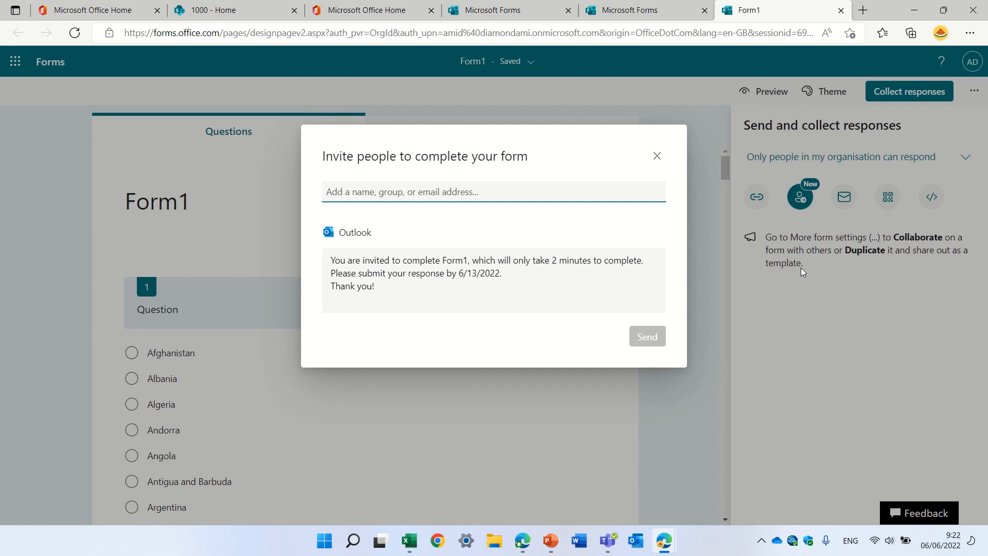
{"action": "type", "text": "alex"}
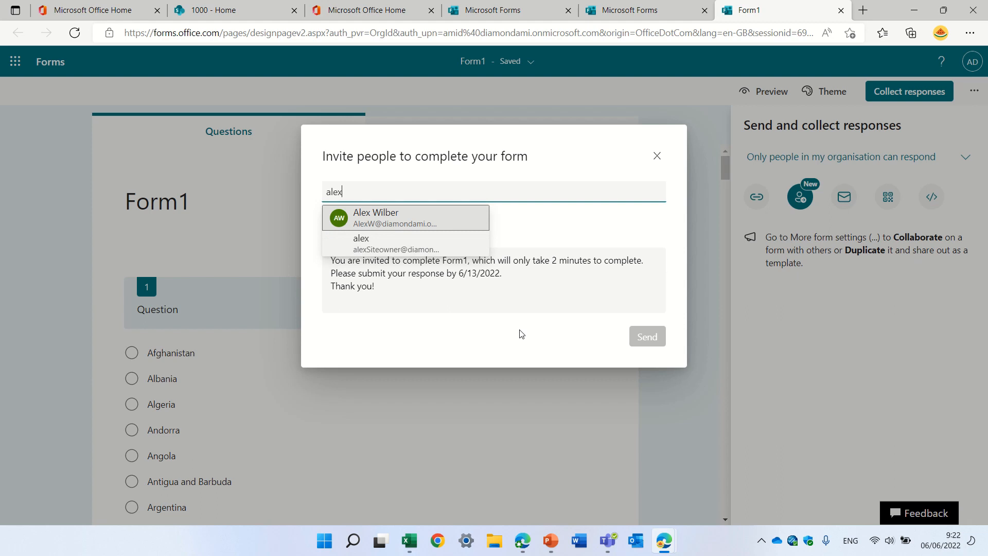
{"action": "left_click", "coordinate": [376, 217]}
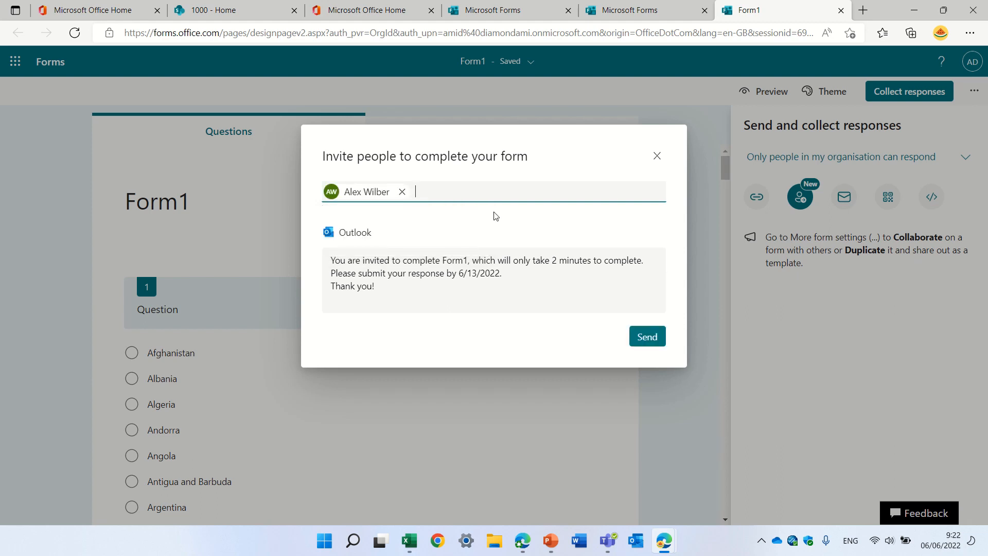
{"action": "type", "text": "h"}
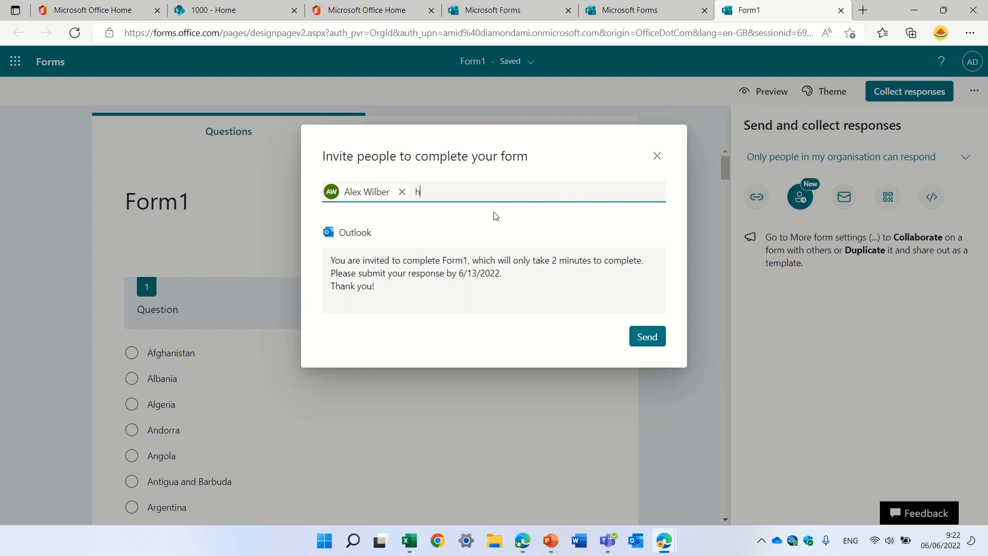
{"action": "type", "text": "r"}
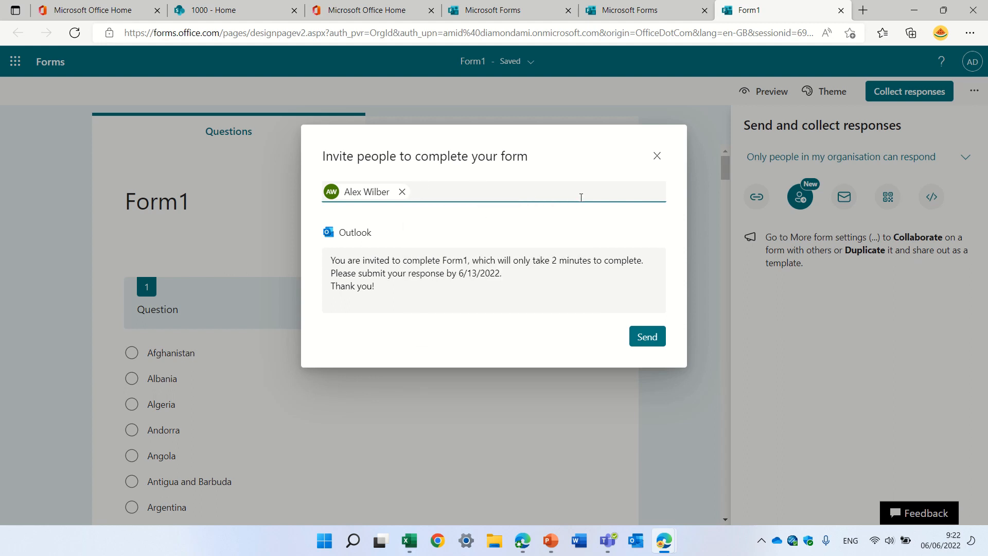
{"action": "type", "text": "HR"}
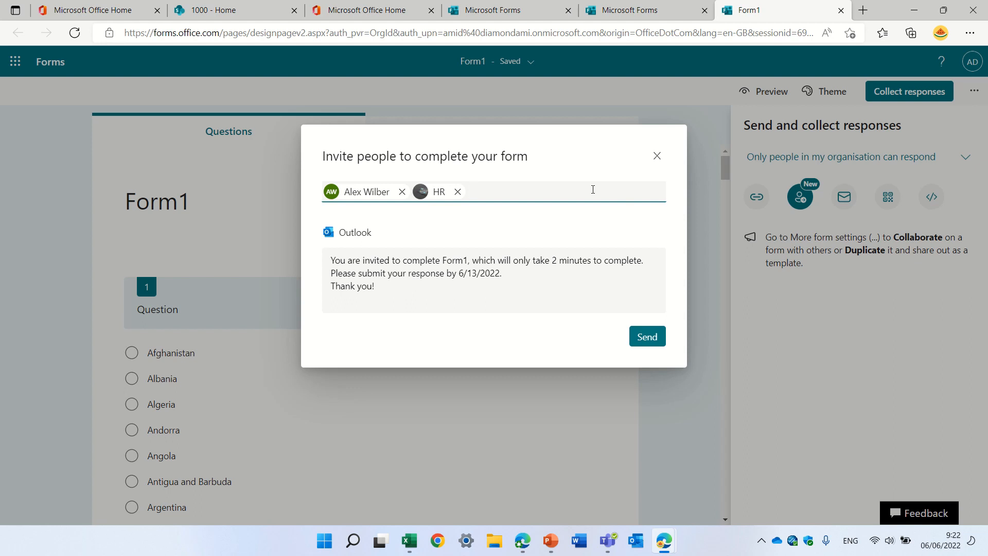
{"action": "type", "text": "dem"}
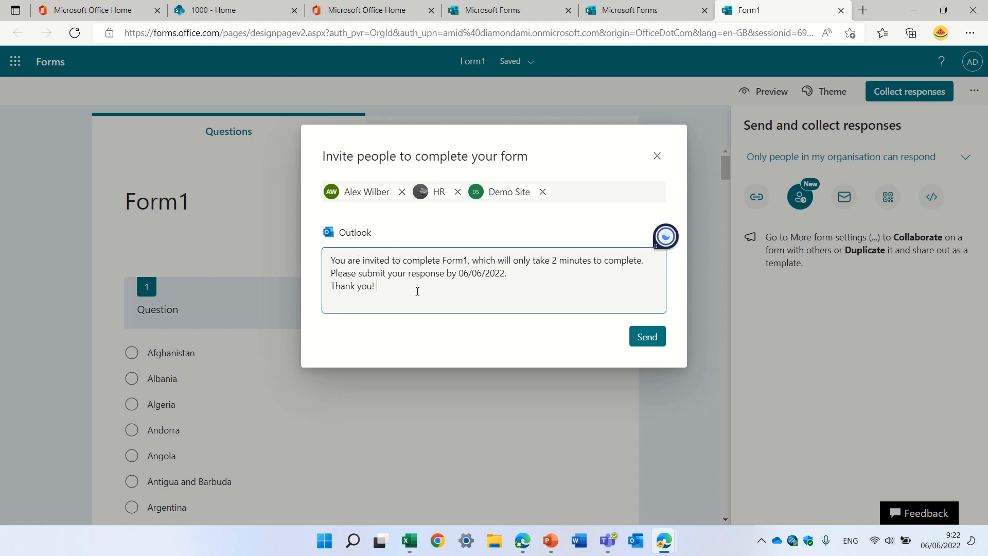
- End the invitation message with a ':)' smiley
{"action": "type", "text": ":)"}
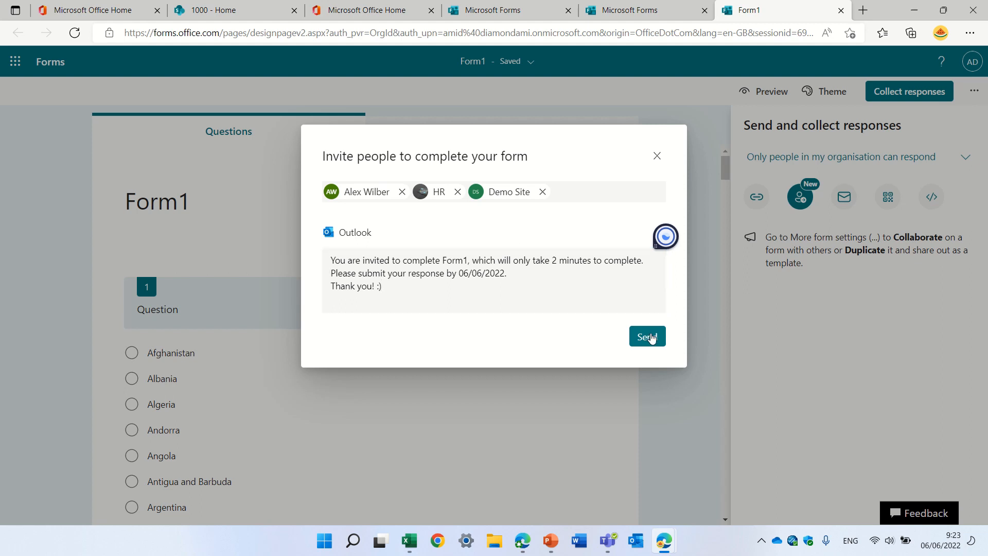
- Send the Form1 invitation with status notification emails turned on
{"action": "left_click", "coordinate": [645, 336]}
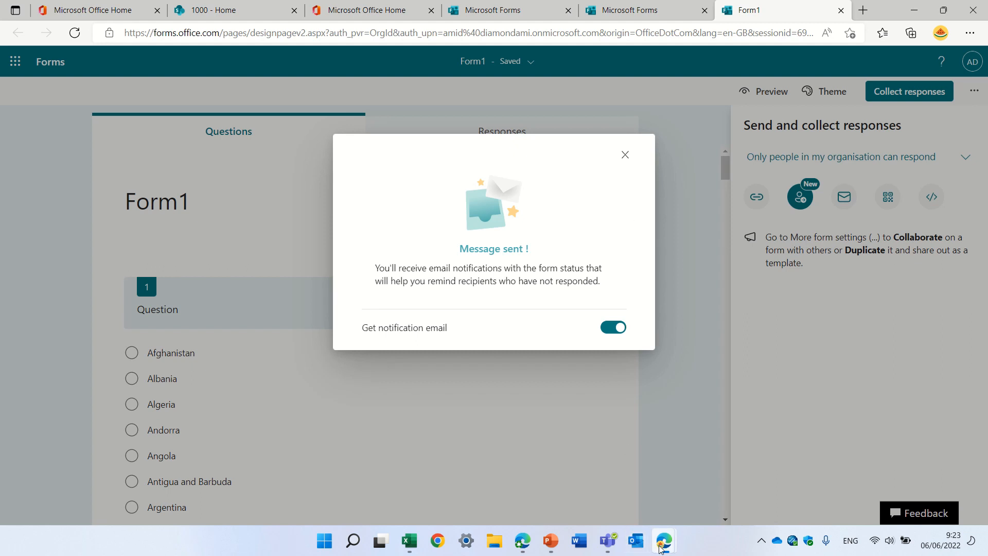
{"action": "mouse_move", "coordinate": [663, 540]}
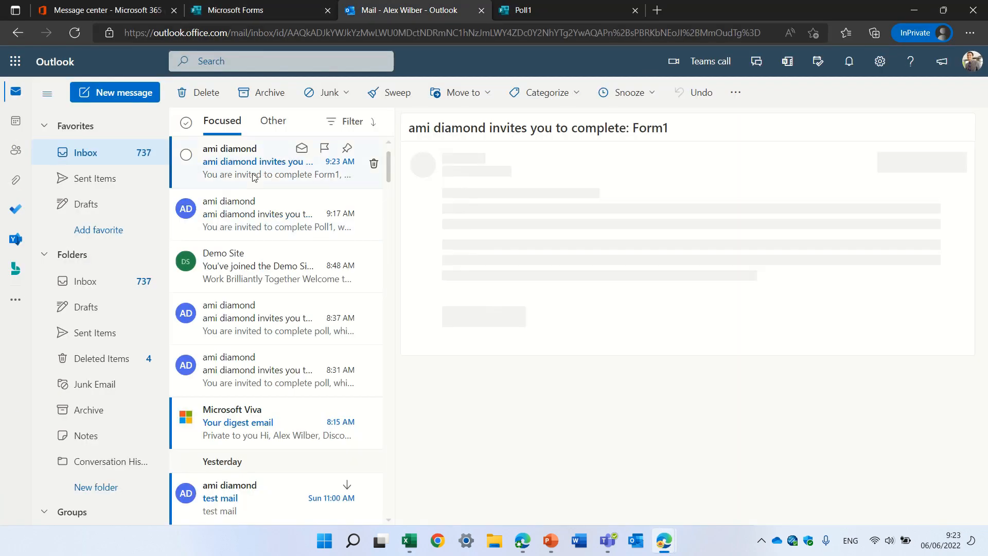
- Read the 'invites you to complete: Form1' email in the Outlook inbox
{"action": "left_click", "coordinate": [257, 161]}
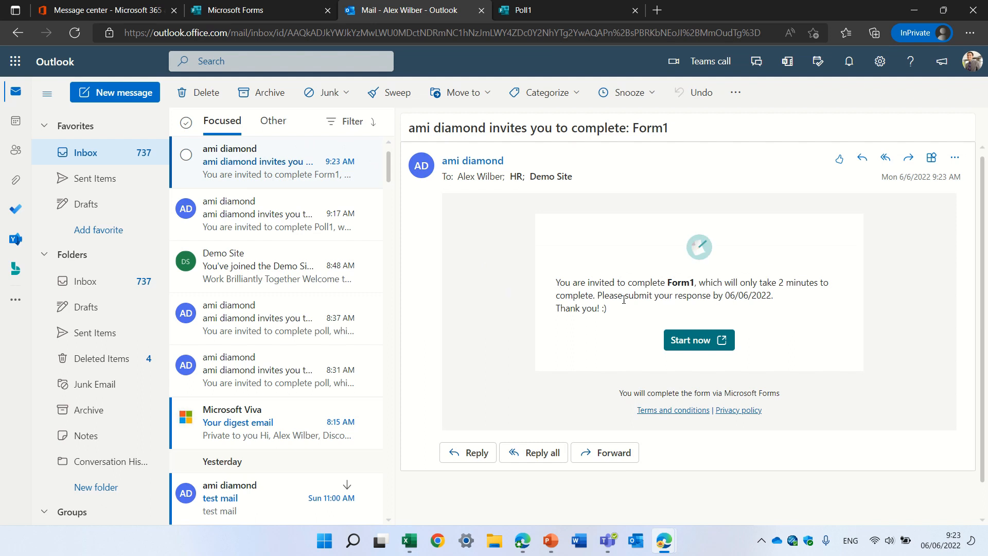
{"action": "mouse_move", "coordinate": [564, 358]}
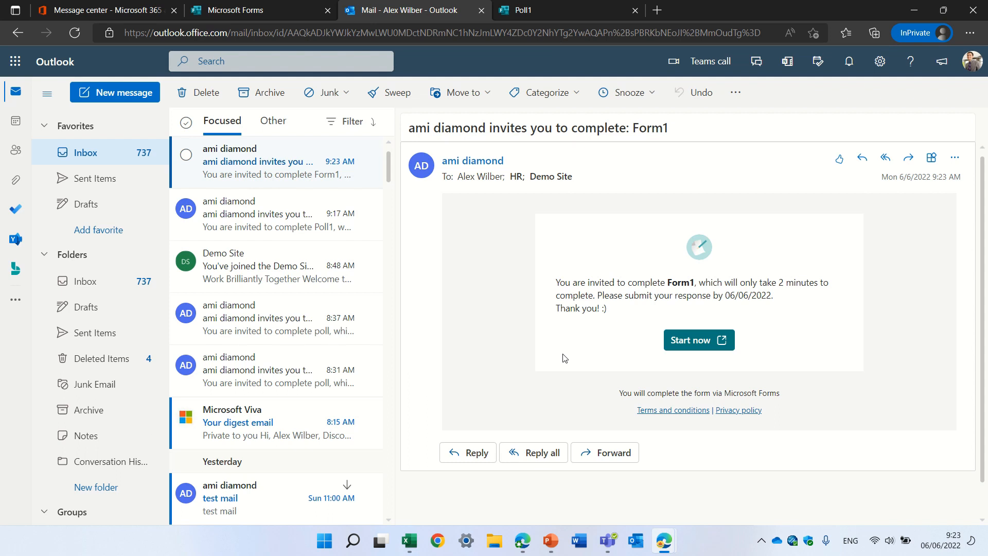
{"action": "mouse_move", "coordinate": [698, 339]}
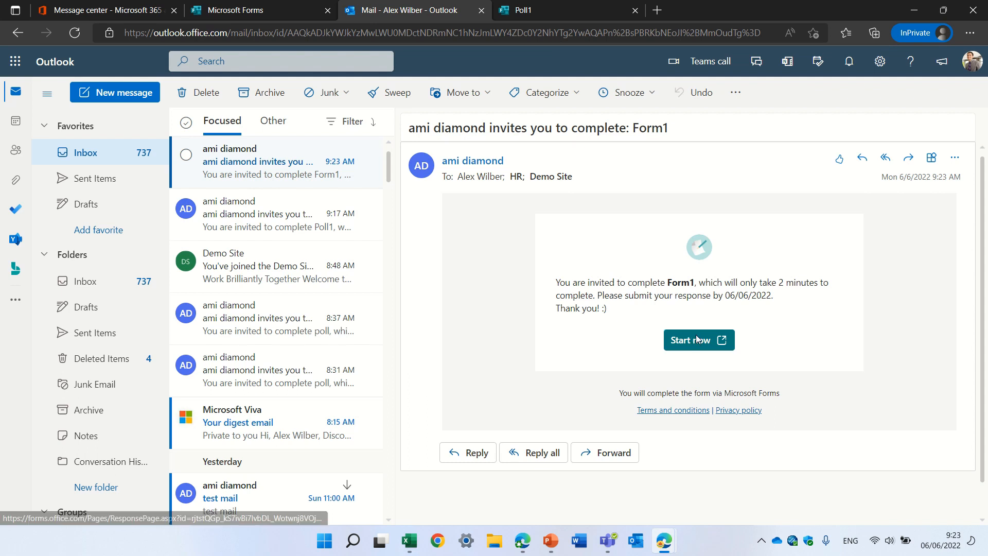
- Launch Form1's response page from Start now and view the country question
{"action": "left_click", "coordinate": [698, 341]}
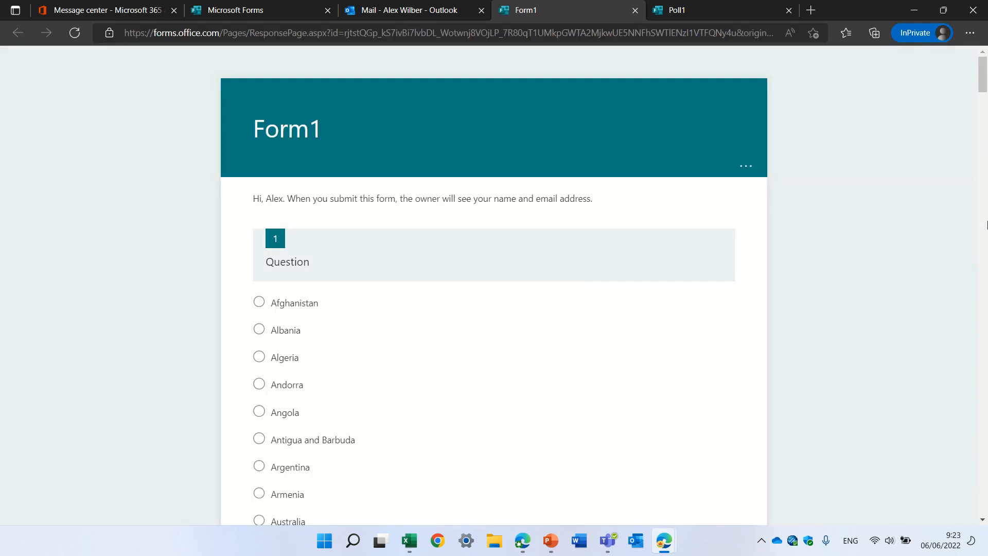
{"action": "scroll", "scroll_direction": "down", "scroll_amount": 3}
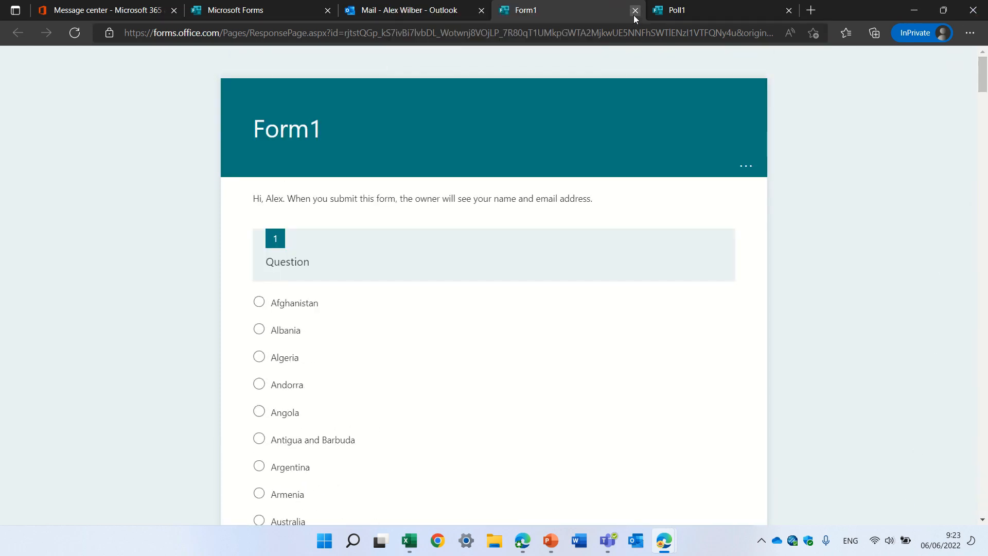
{"action": "mouse_move", "coordinate": [572, 123]}
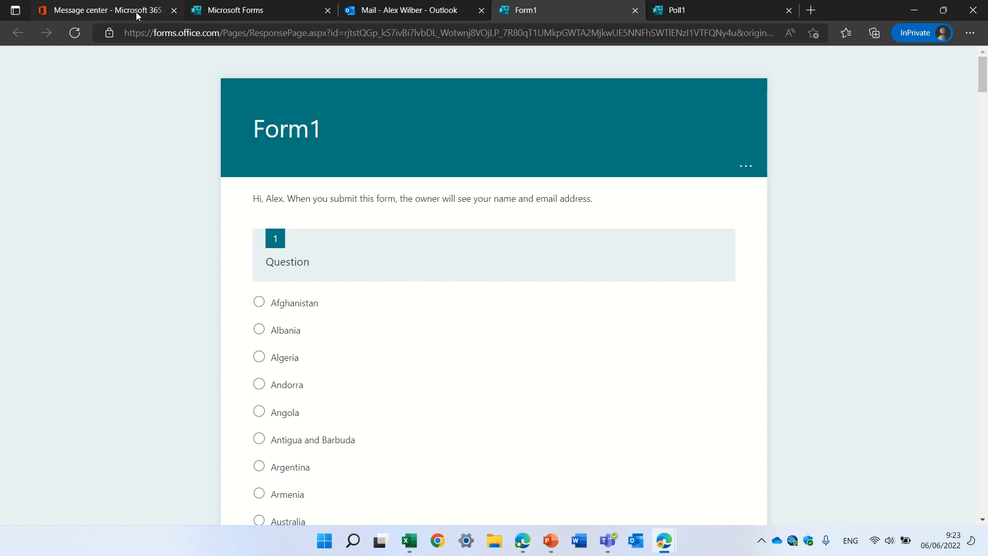
- View the Forms announcement's example notification email image enlarged in a new tab
{"action": "left_click", "coordinate": [104, 11]}
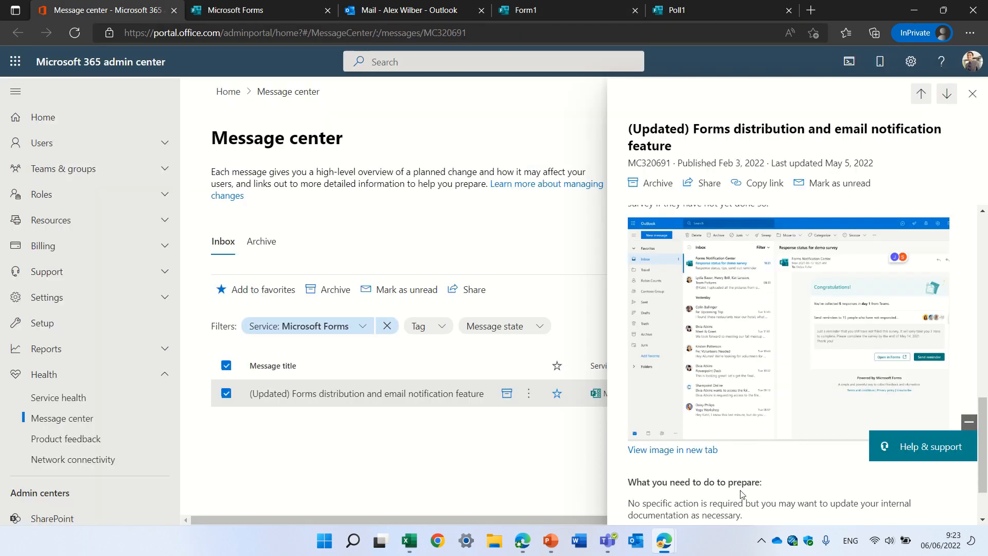
{"action": "left_click", "coordinate": [673, 449]}
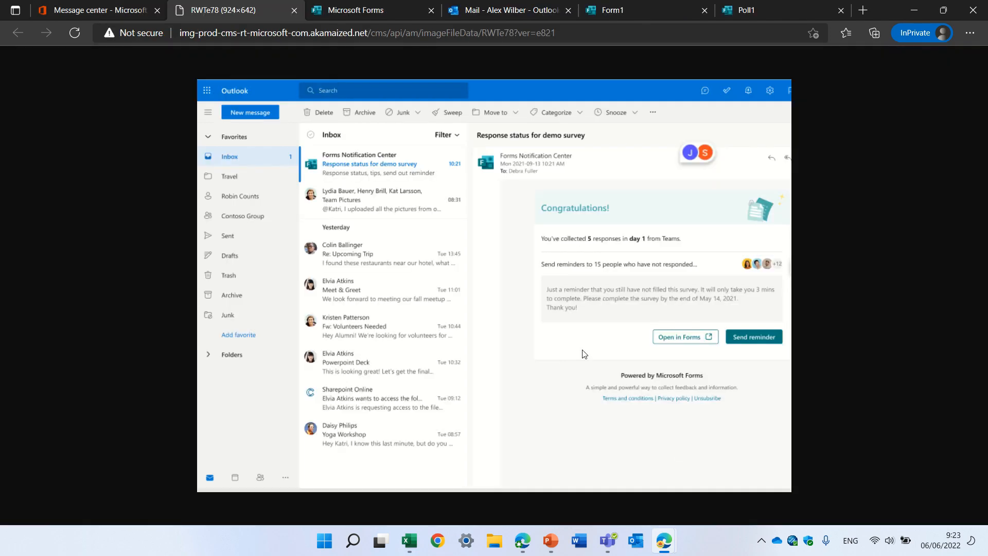
{"action": "mouse_move", "coordinate": [566, 456]}
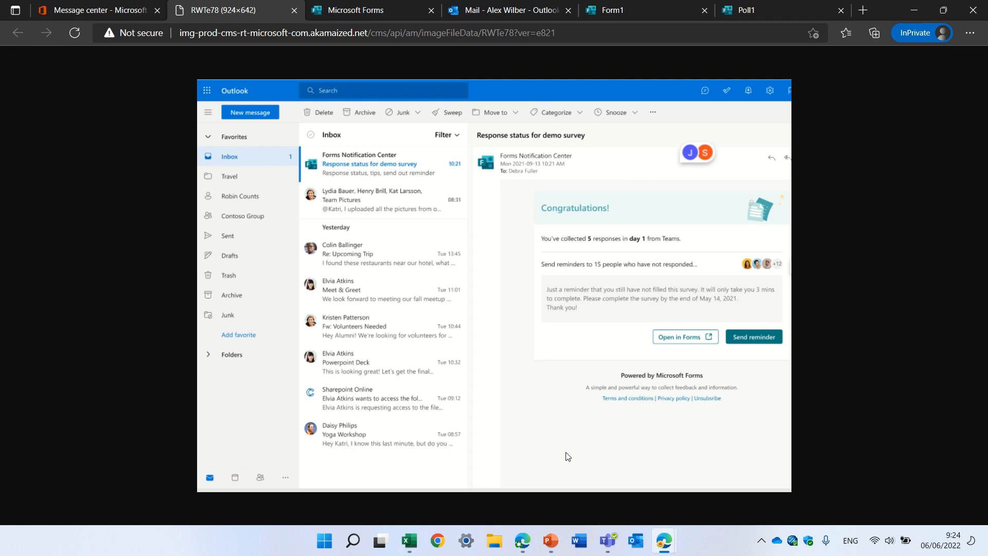
{"action": "mouse_move", "coordinate": [516, 257]}
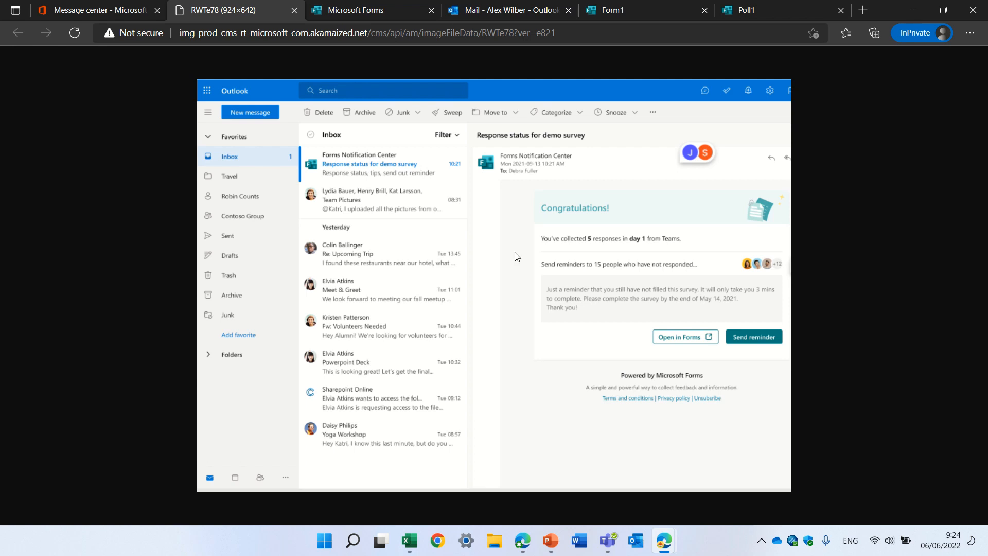
{"action": "mouse_move", "coordinate": [539, 253]}
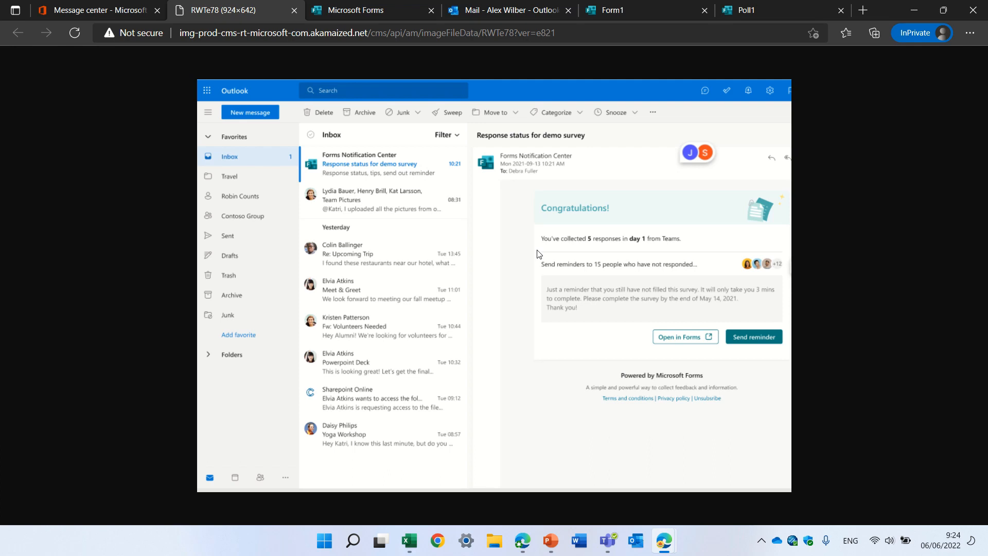
{"action": "mouse_move", "coordinate": [549, 280]}
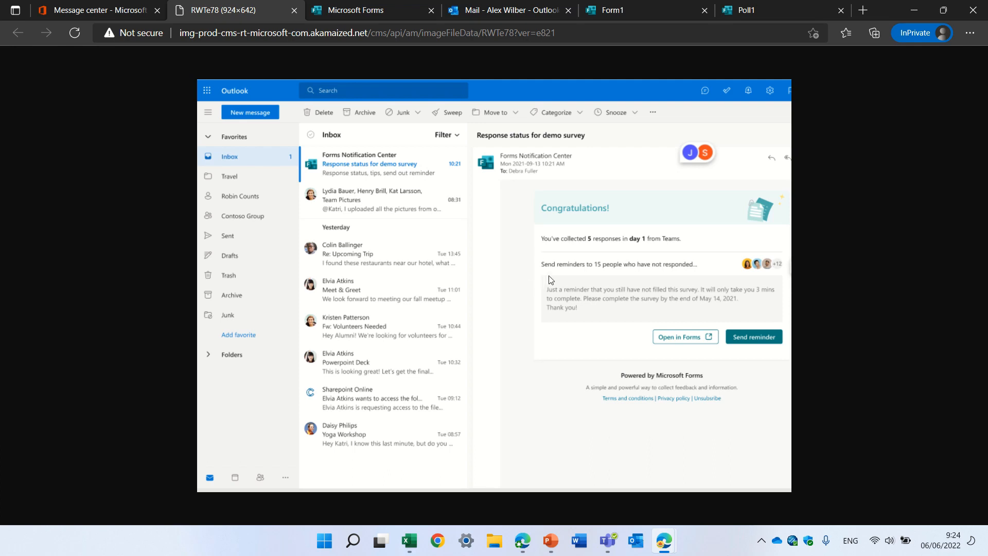
{"action": "mouse_move", "coordinate": [769, 340]}
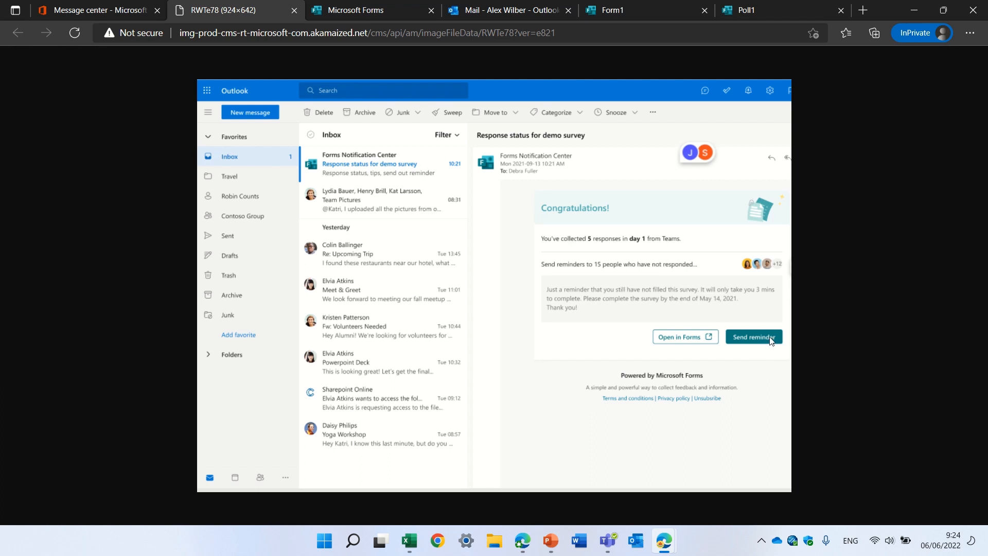
{"action": "mouse_move", "coordinate": [684, 345]}
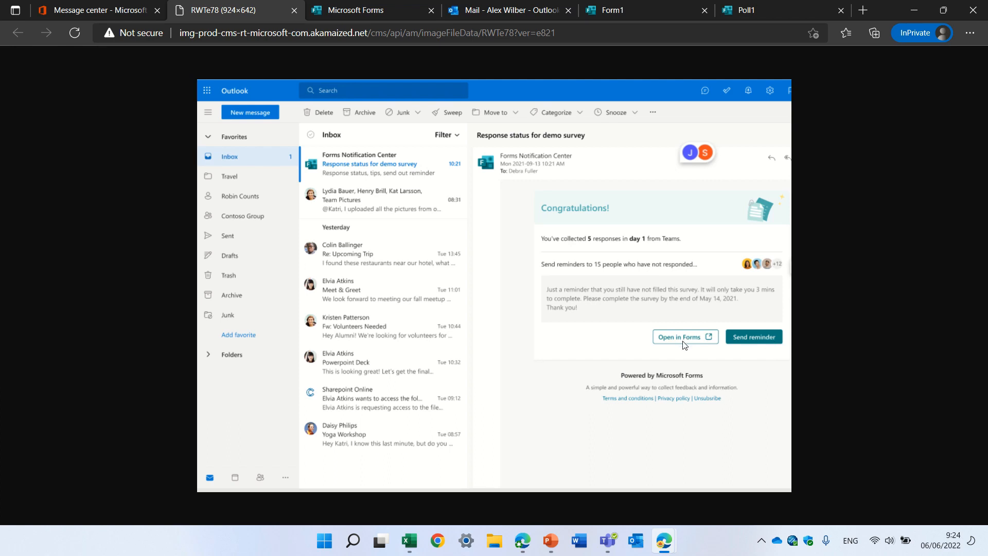
{"action": "mouse_move", "coordinate": [561, 383]}
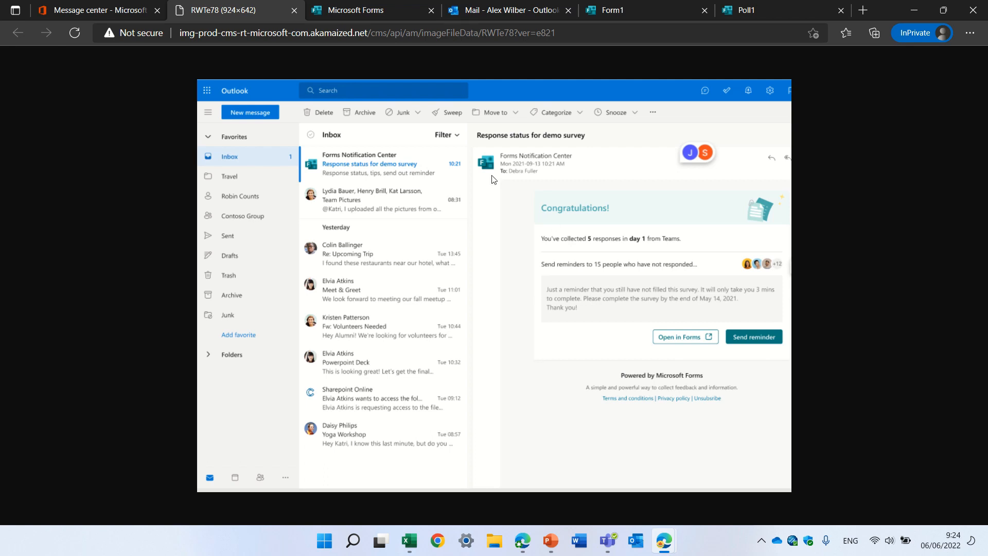
{"action": "mouse_move", "coordinate": [738, 413]}
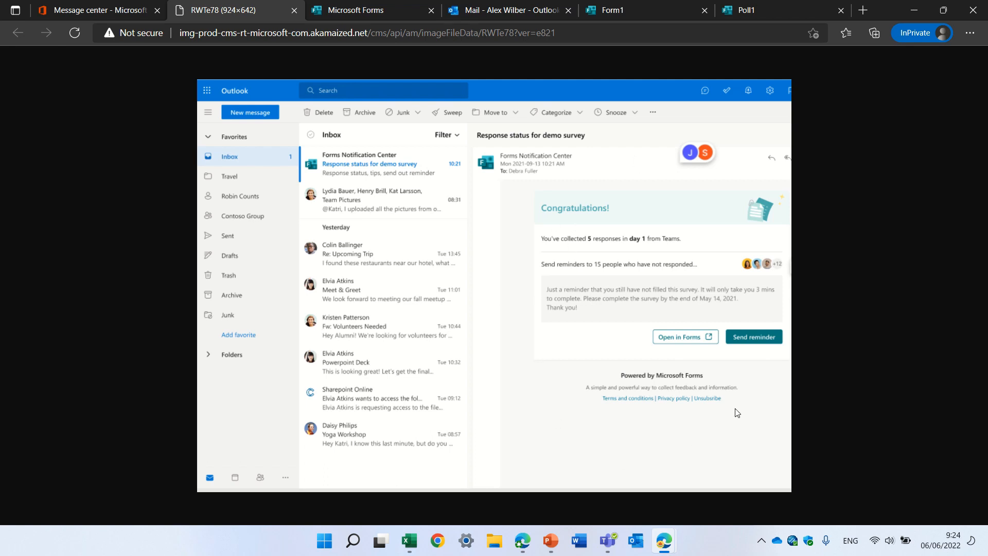
{"action": "mouse_move", "coordinate": [528, 204]}
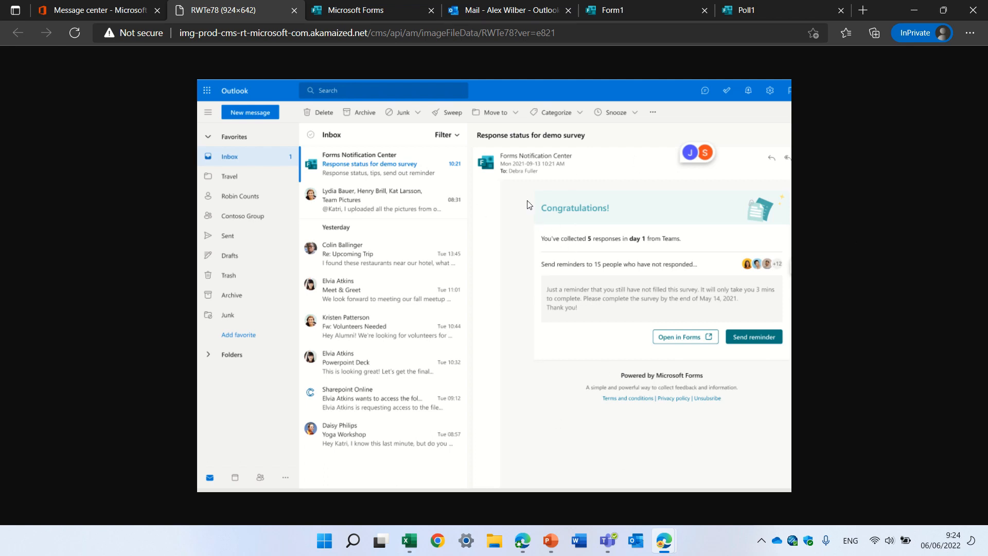